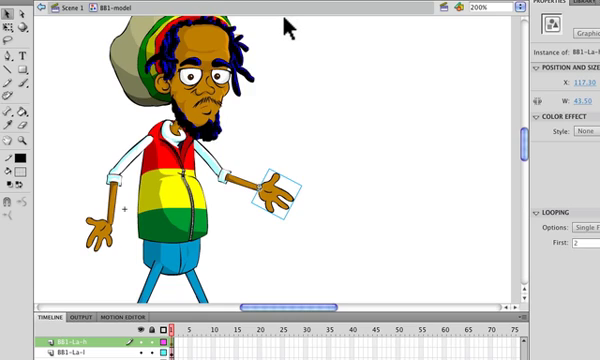
pyautogui.moveTo(288, 80)
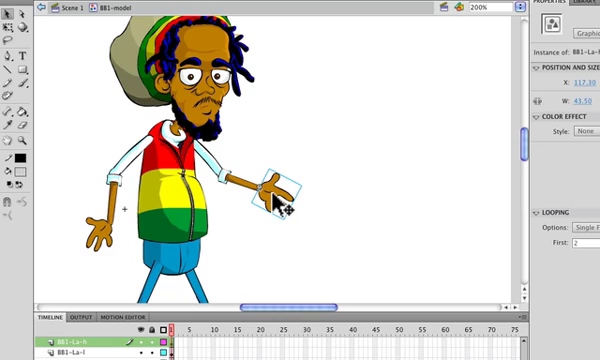
pyautogui.moveTo(280, 200)
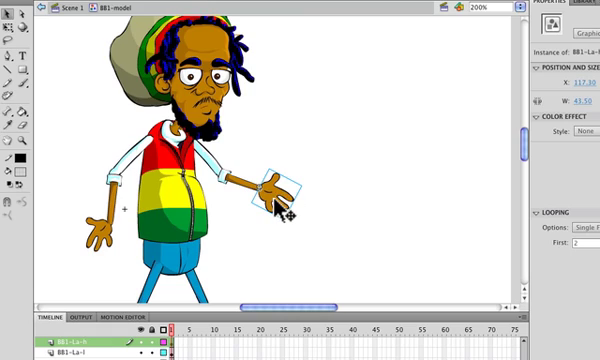
pyautogui.moveTo(260, 164)
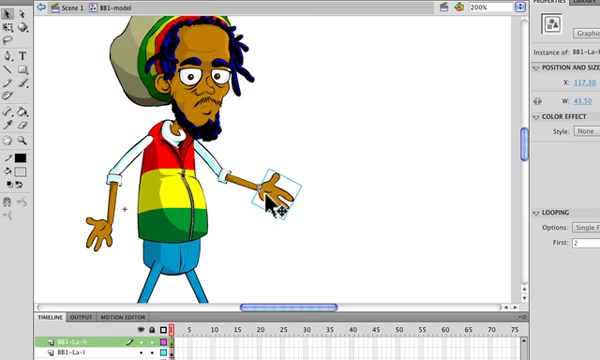
pyautogui.moveTo(278, 206)
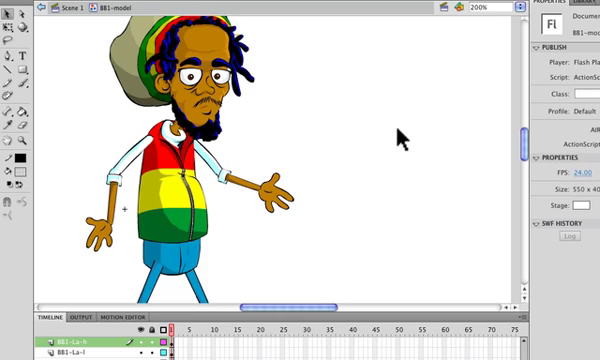
pyautogui.moveTo(278, 202)
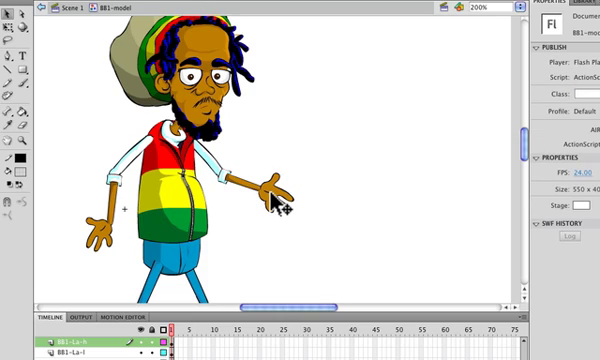
# - Select the character's right hand symbol on the stage
pyautogui.click(280, 200)
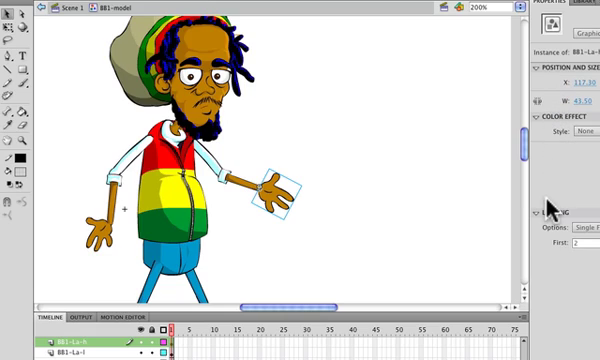
pyautogui.moveTo(544, 210)
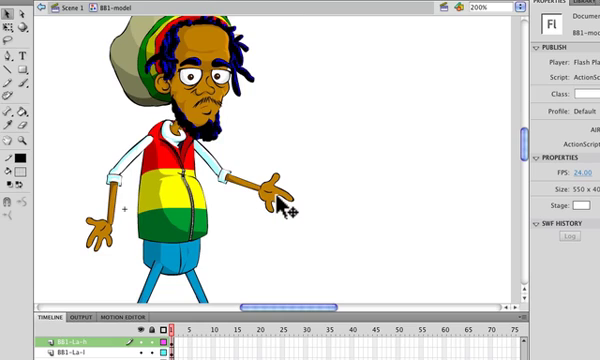
pyautogui.moveTo(308, 204)
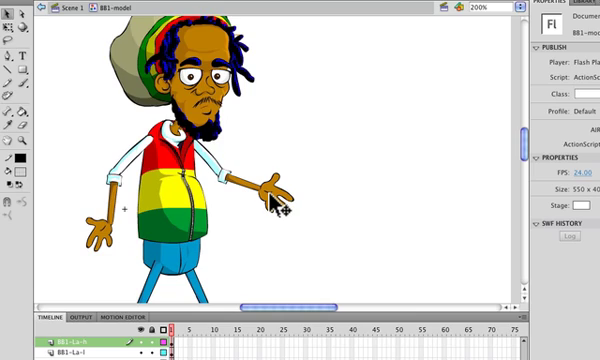
# - Select the right hand and bring up its Looping options list in Properties
pyautogui.click(284, 190)
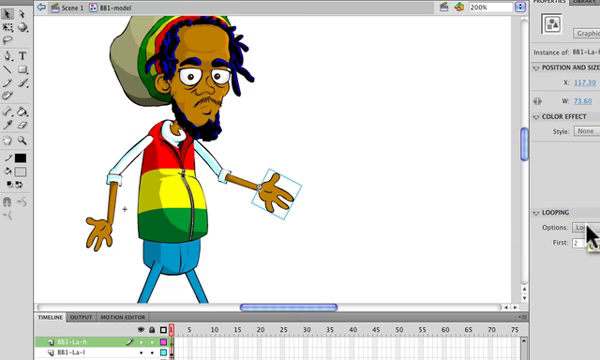
pyautogui.click(582, 232)
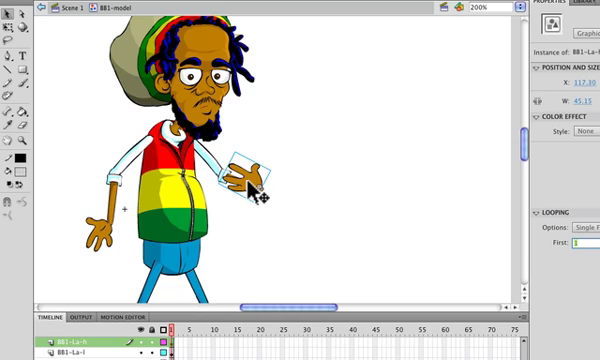
pyautogui.moveTo(250, 190)
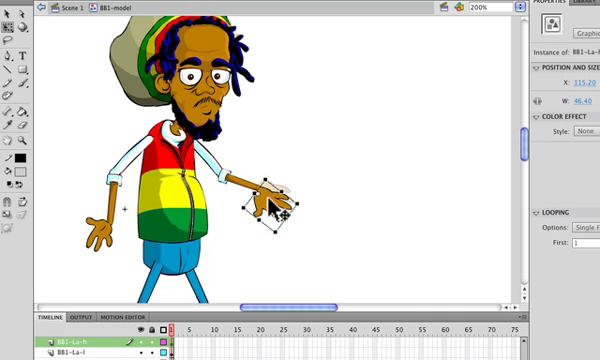
# - Rotate the right hand at the wrist, then undo back to the open palm and return to selecting
pyautogui.moveTo(264, 196); pyautogui.dragTo(262, 192)
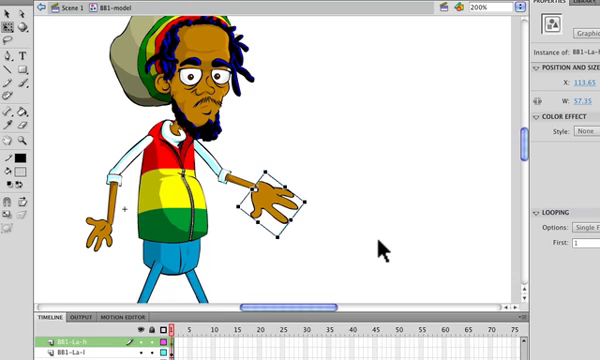
pyautogui.press('cmd+z')
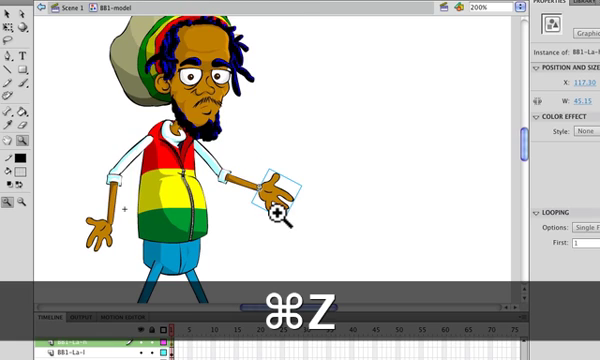
pyautogui.press('cmd+z')
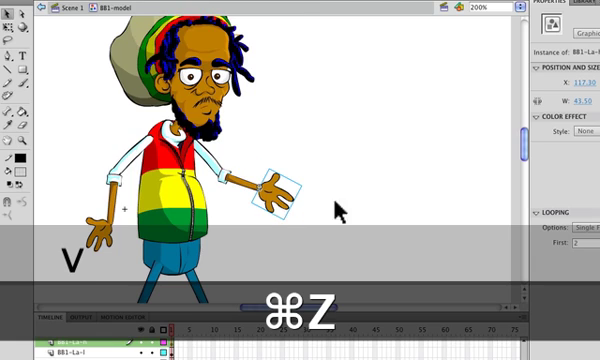
pyautogui.press('cmd+z')
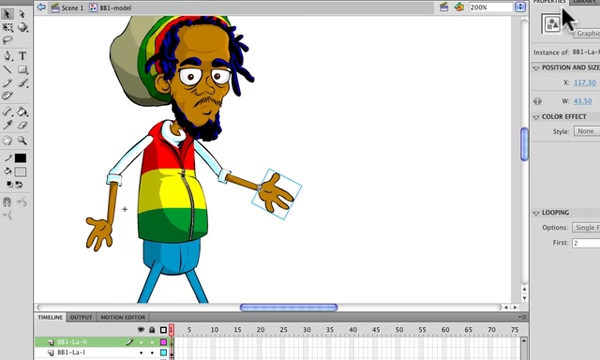
pyautogui.moveTo(564, 252)
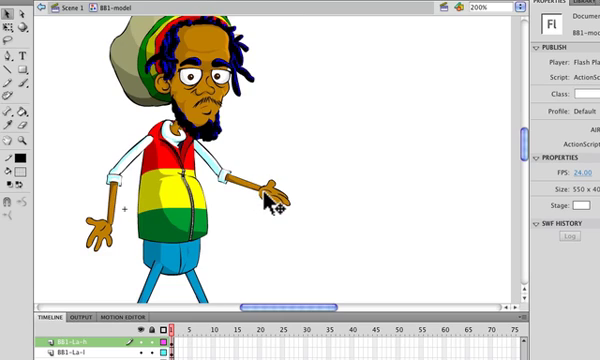
# - Select the arm symbol, choose the outstretched pose, then undo the unwanted hand frame
pyautogui.click(270, 200)
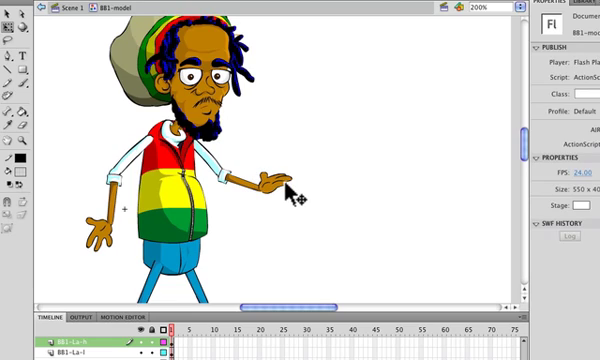
pyautogui.click(276, 184)
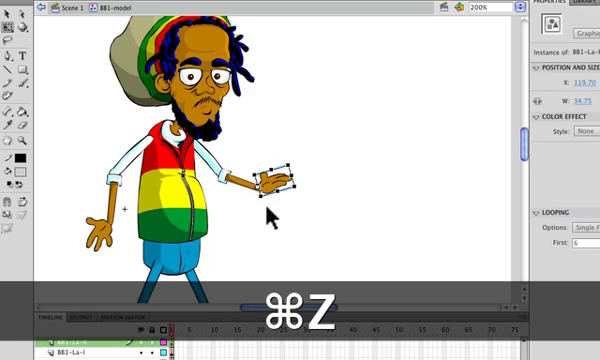
pyautogui.press('cmd+z')
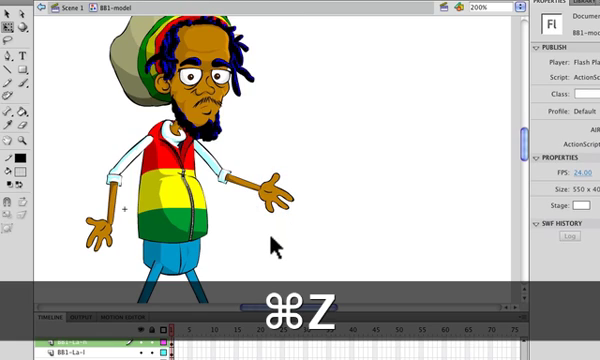
# - Restore the open hand, then zoom to the head and select the eyes symbol
pyautogui.press('cmd+z')
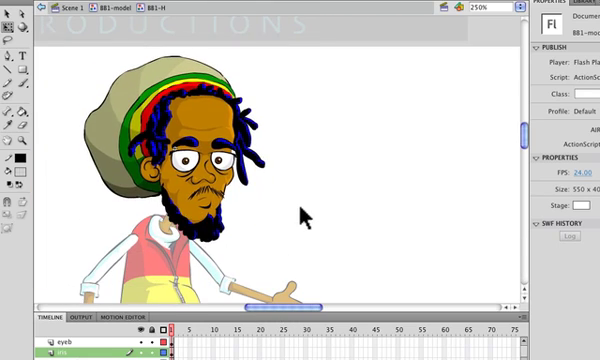
pyautogui.moveTo(520, 16)
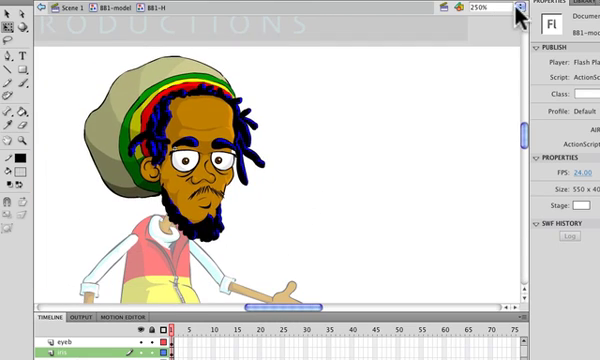
pyautogui.click(482, 8)
pyautogui.write('400')
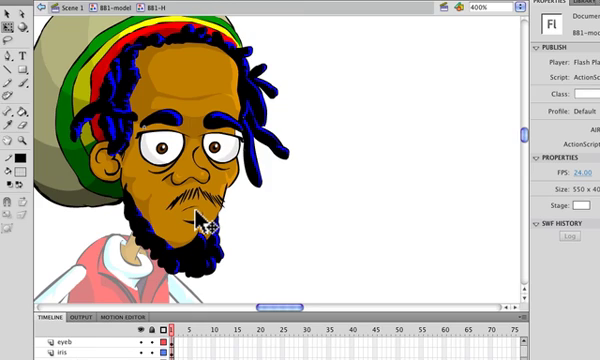
pyautogui.click(196, 204)
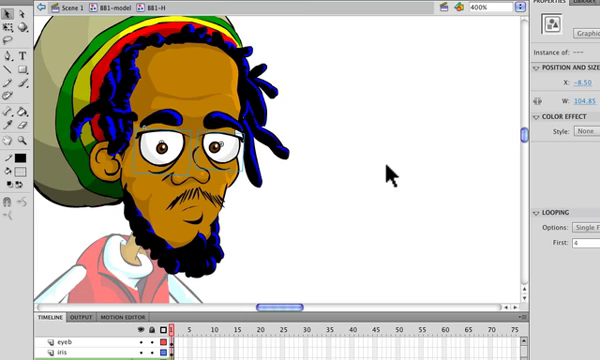
pyautogui.moveTo(392, 172)
pyautogui.write('5')
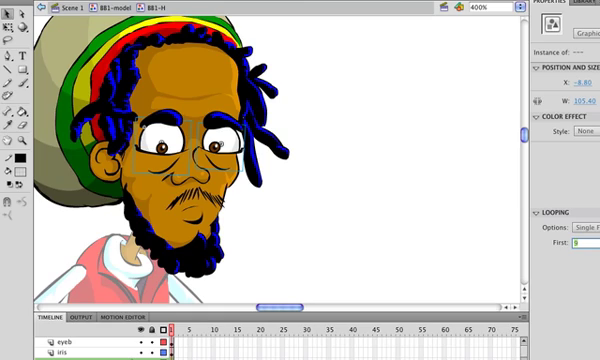
pyautogui.moveTo(250, 170)
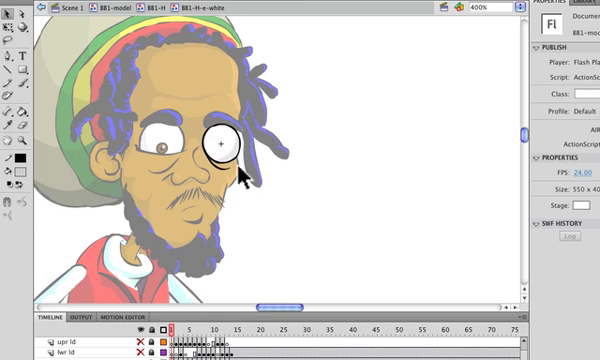
pyautogui.moveTo(196, 344)
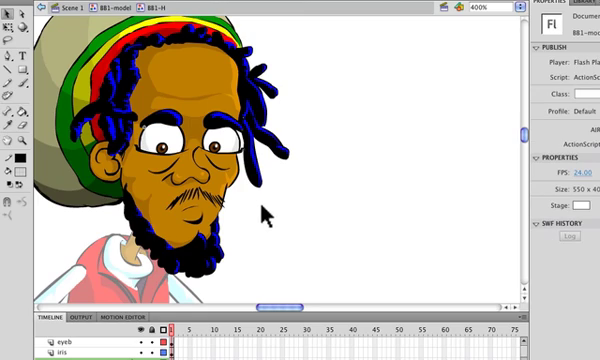
pyautogui.moveTo(334, 244)
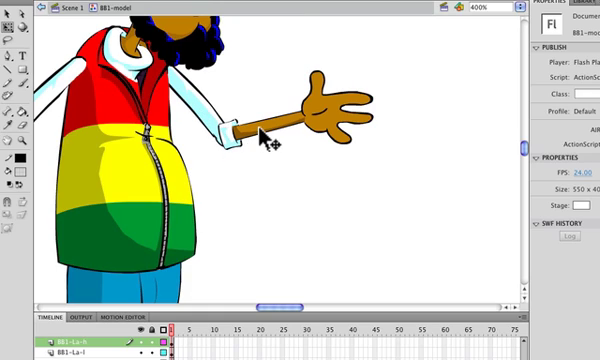
# - Select the open hand on the outstretched arm to show its Looping settings
pyautogui.click(256, 136)
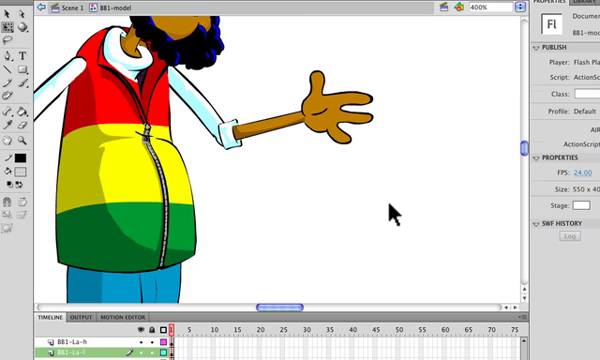
pyautogui.click(330, 110)
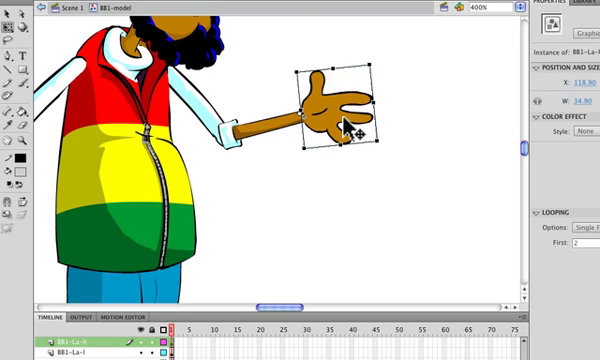
pyautogui.moveTo(336, 210)
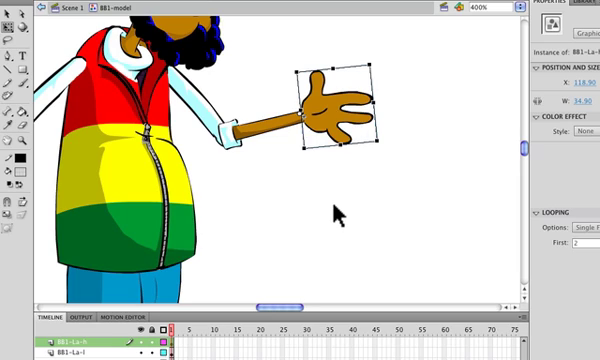